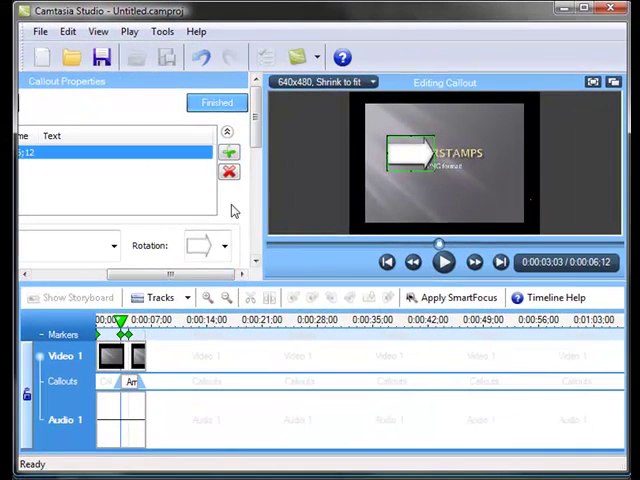
Scroll the Callout Properties panel and open the Custom Callout Manager
scroll(down, 3)
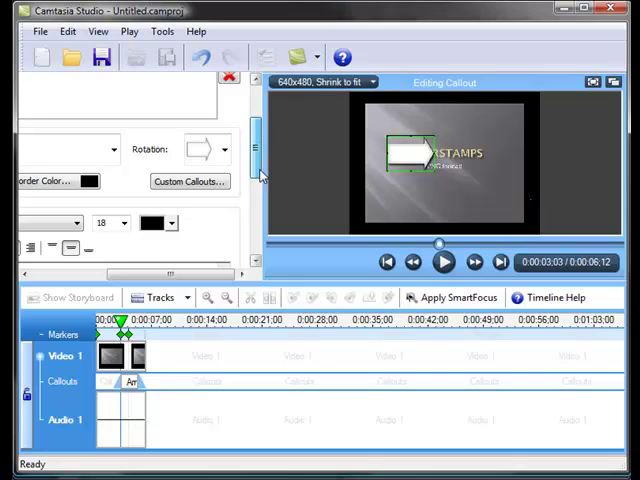
click(189, 181)
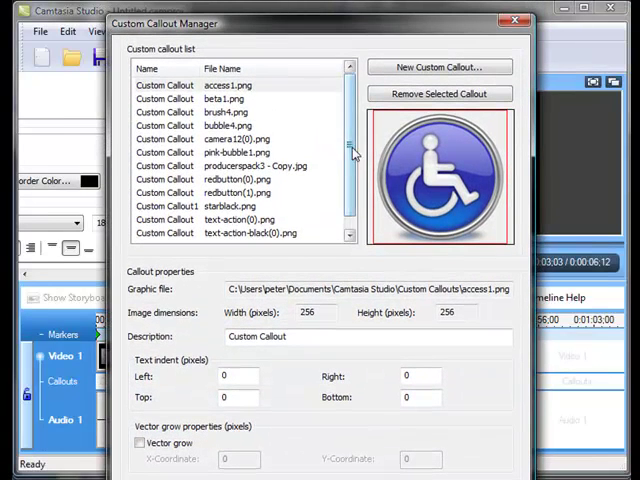
scroll(down, 3)
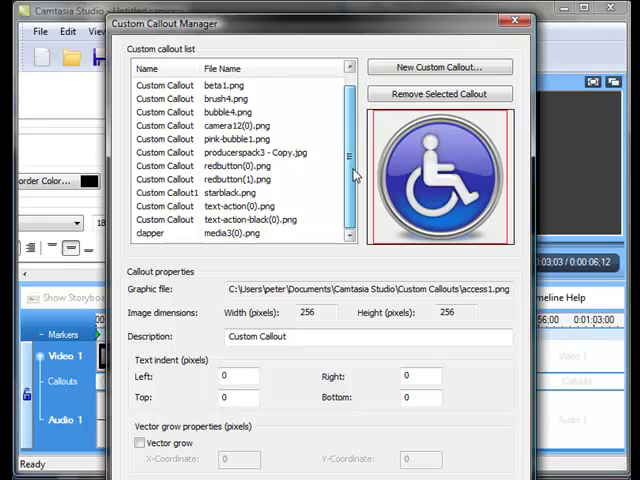
scroll(up, 3)
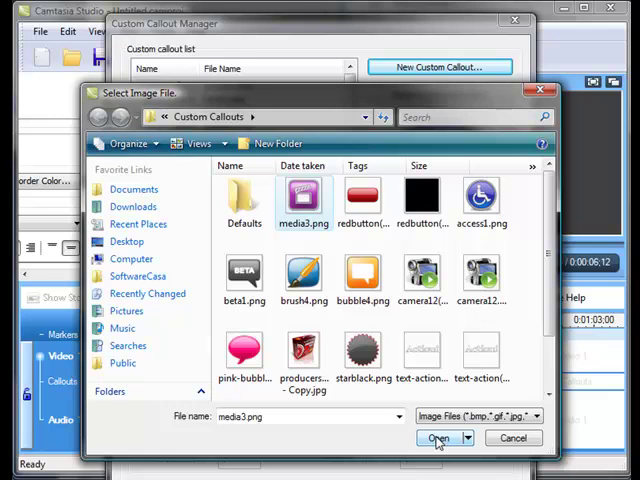
Load media3.png, the 256x256 purple clapper image, as a new custom callout
click(437, 438)
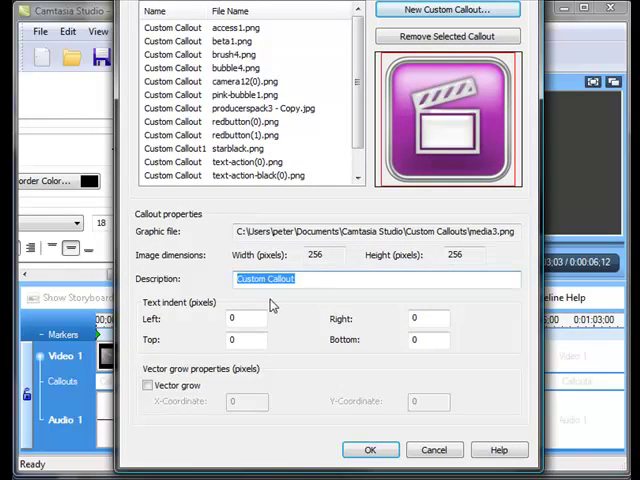
Describe the new callout as 'purple clapper' and confirm the manager
text(pup)
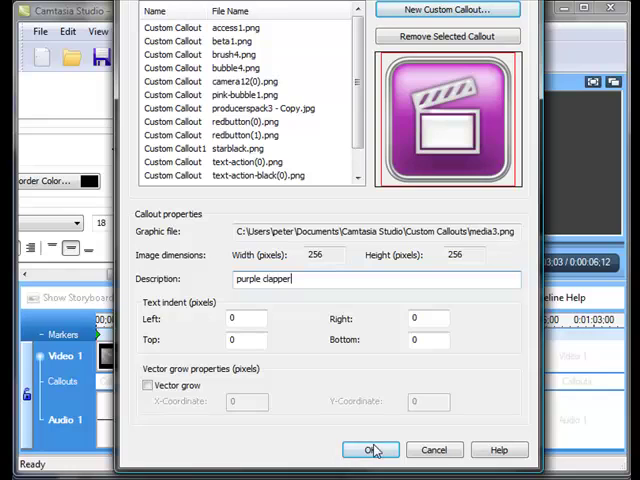
click(370, 449)
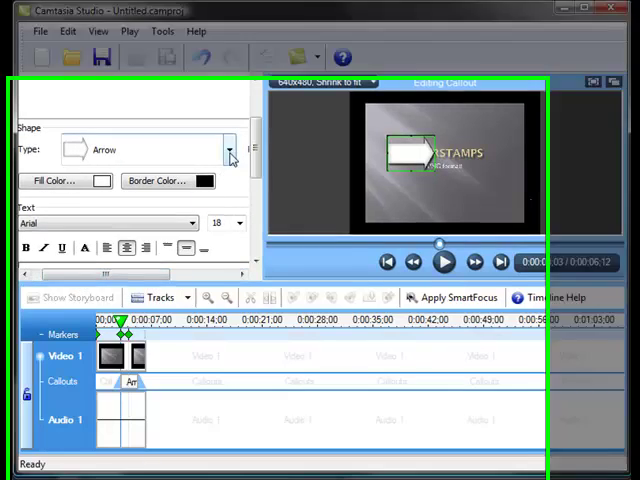
Set the callout's Shape Type to the purple clapper custom image
click(230, 150)
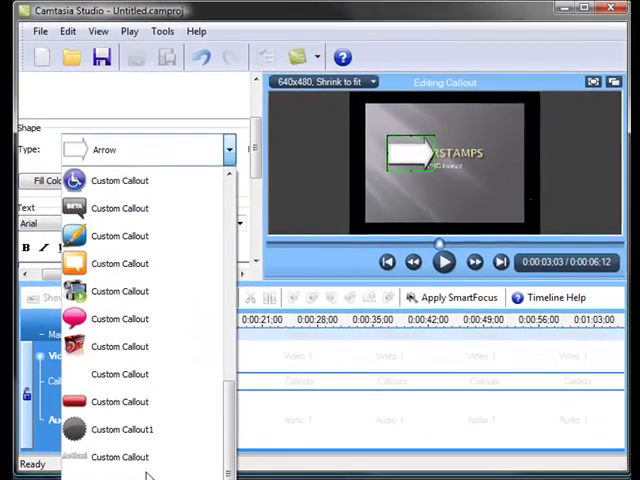
click(104, 149)
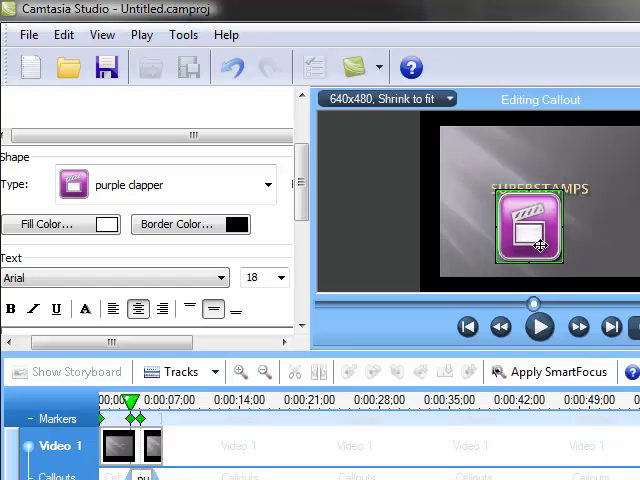
Drag the clapper callout onto the SUPERSTAMPS title in the preview
drag(530, 225, 515, 210)
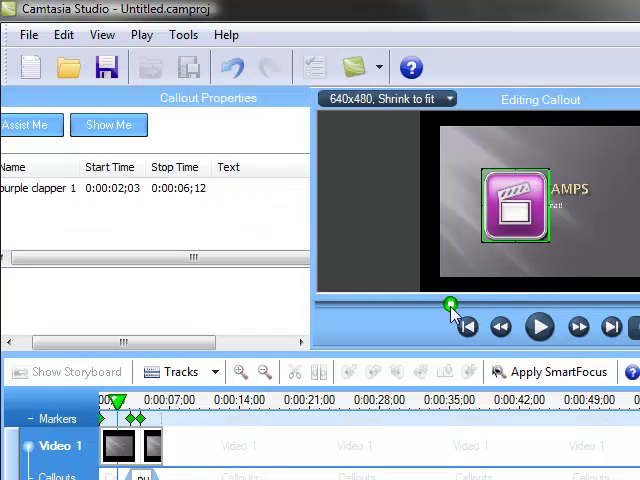
Rewind the preview before the callout and play it to watch the clapper
click(539, 327)
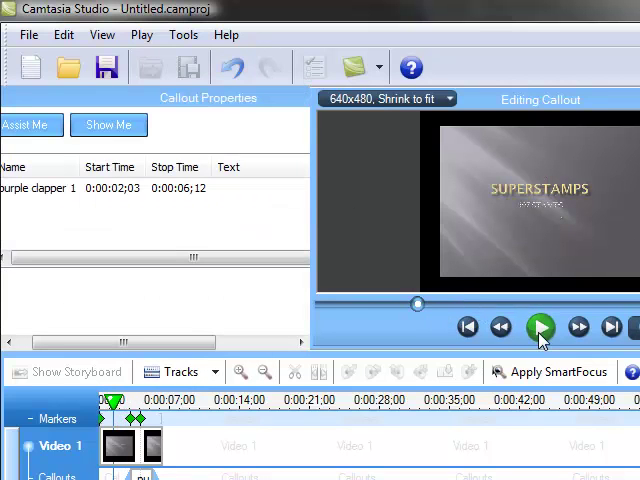
click(539, 327)
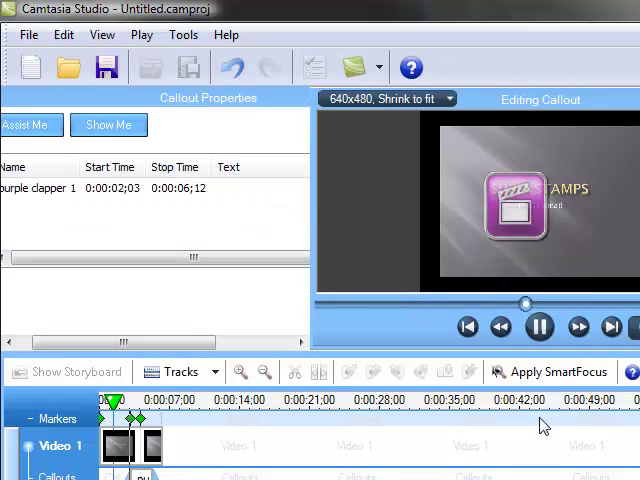